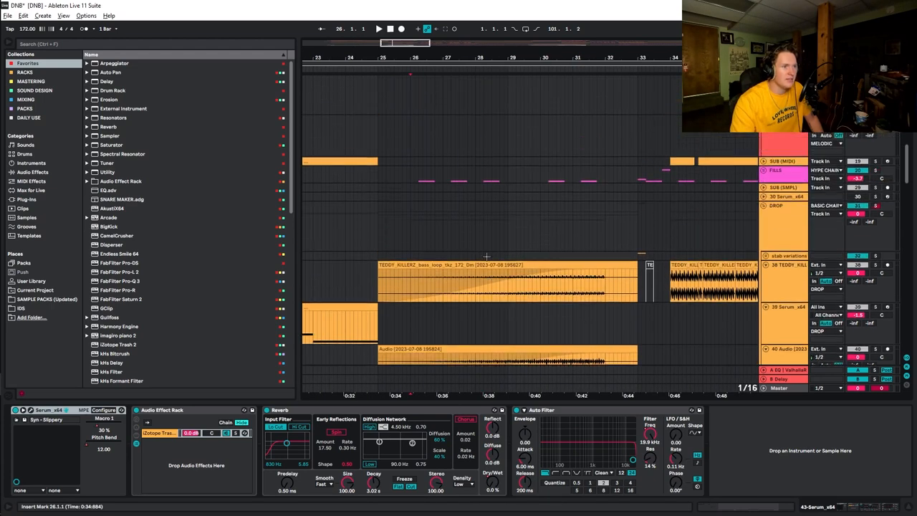
Scroll up to the vocal tracks and select the Vocal_8_128 track header.
scroll("down", 3)
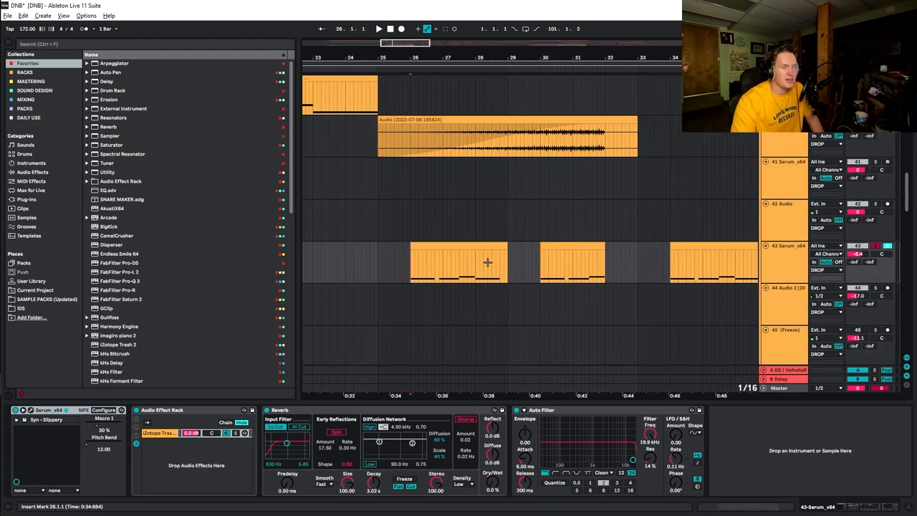
left_click(380, 27)
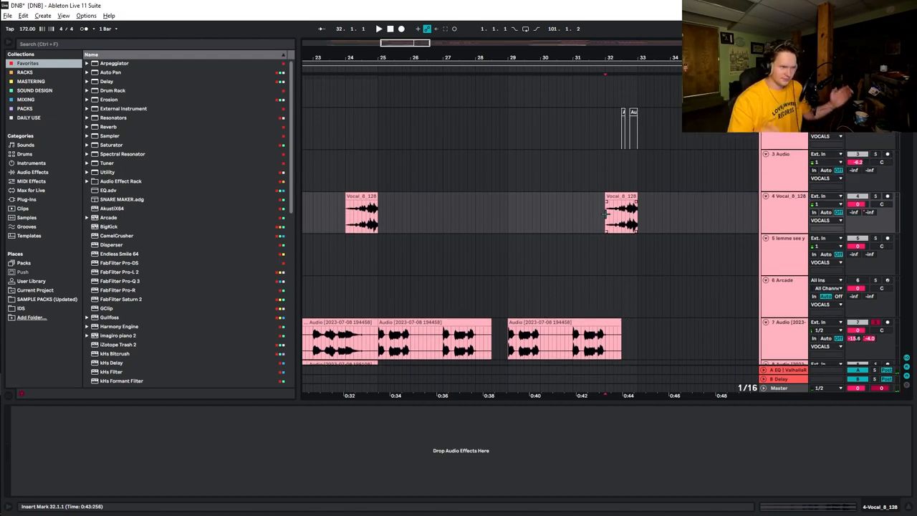
Scroll to the FILLS tracks and deactivated bass loop clip near bar 33.
scroll("down", 3)
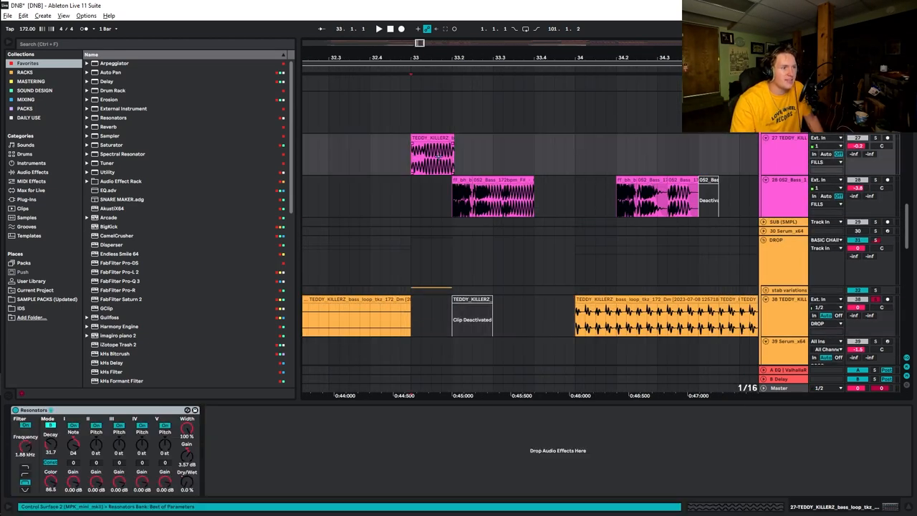
Scroll to track 22 to reach its Serum instrument.
scroll("down", 3)
type("SER")
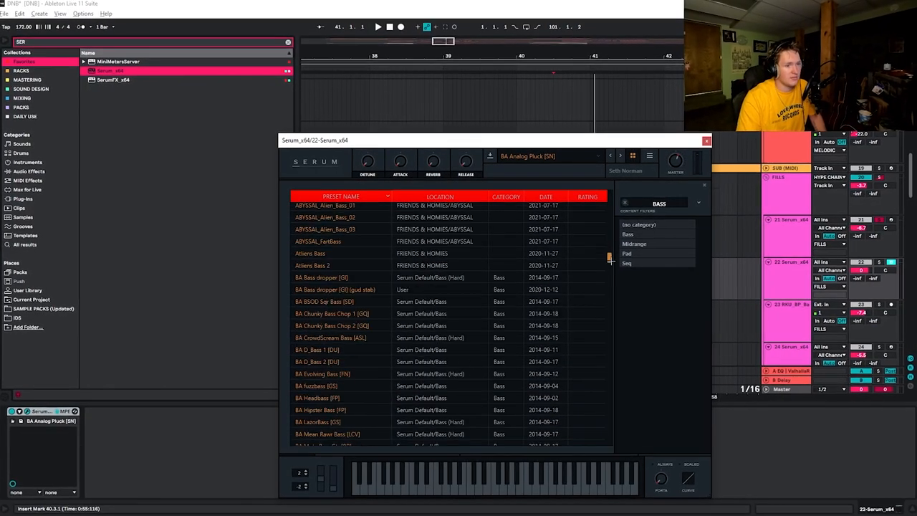
Scroll Serum's Bass preset list and choose Hybridize from the context menu.
scroll("down", 3)
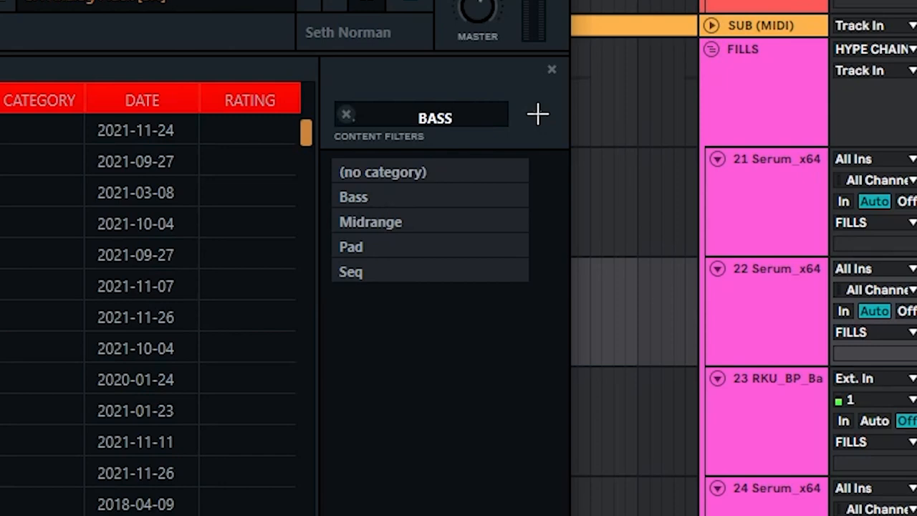
left_click(537, 113)
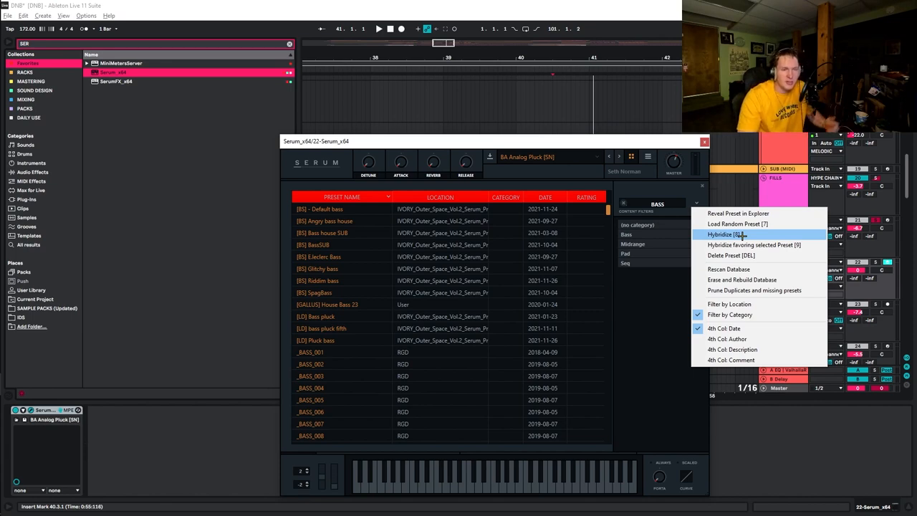
left_click(725, 234)
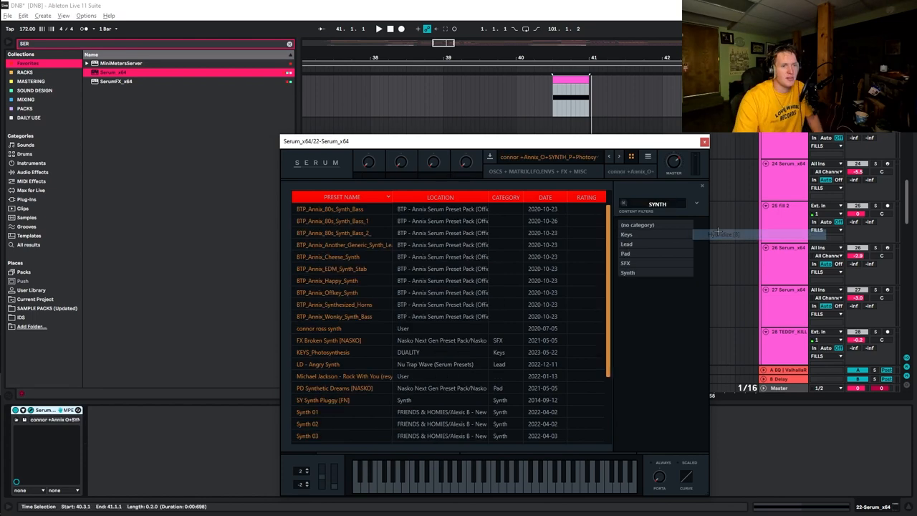
Set Serum's preset filter to Synth for a hybridized synth preset.
left_click(704, 141)
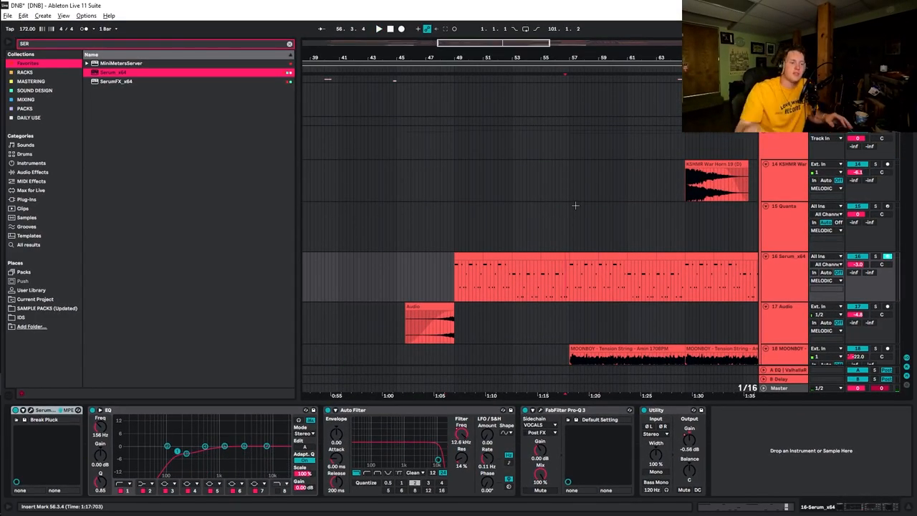
Scroll to the repeated TEDDY_KILLERZ fill clips across bars 79–83.
scroll("down", 3)
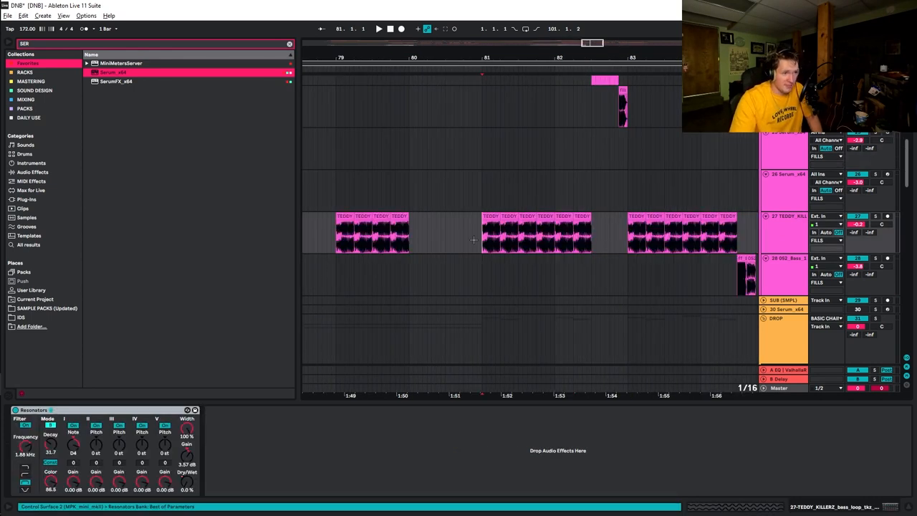
Scroll down to the kick, snare and deactivated drum beat clips.
left_click(534, 237)
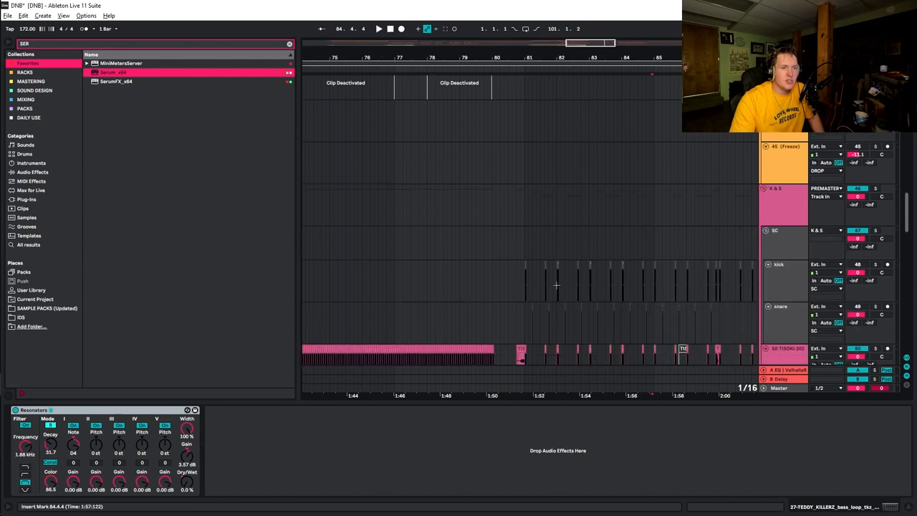
scroll("down", 3)
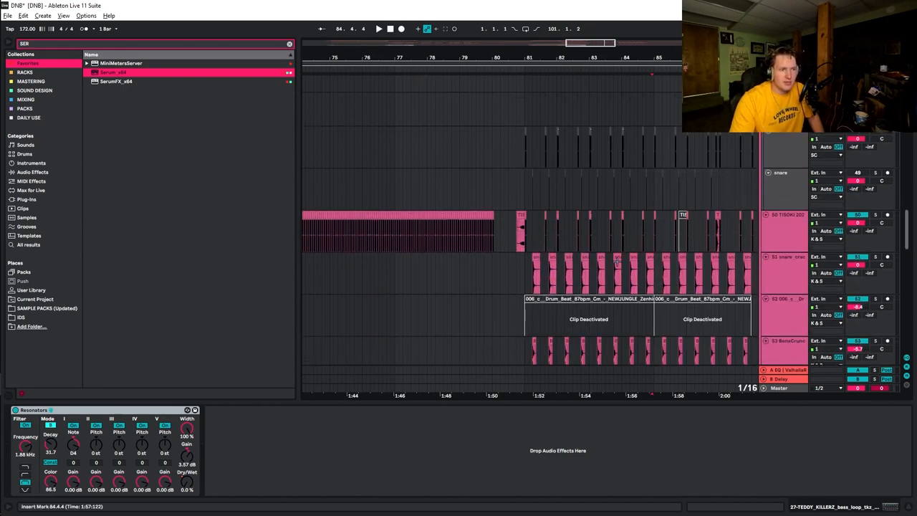